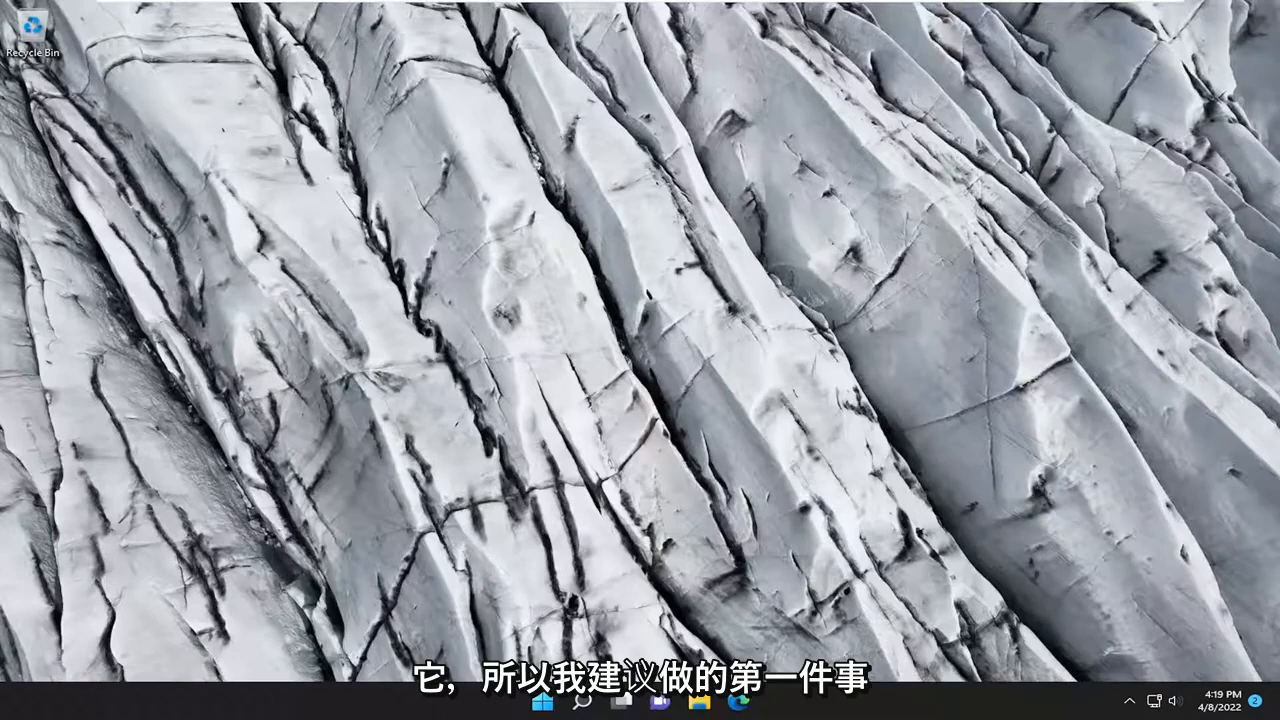
Search for cmd, launch Command Prompt as administrator and approve the UAC prompt
left_click(582, 700)
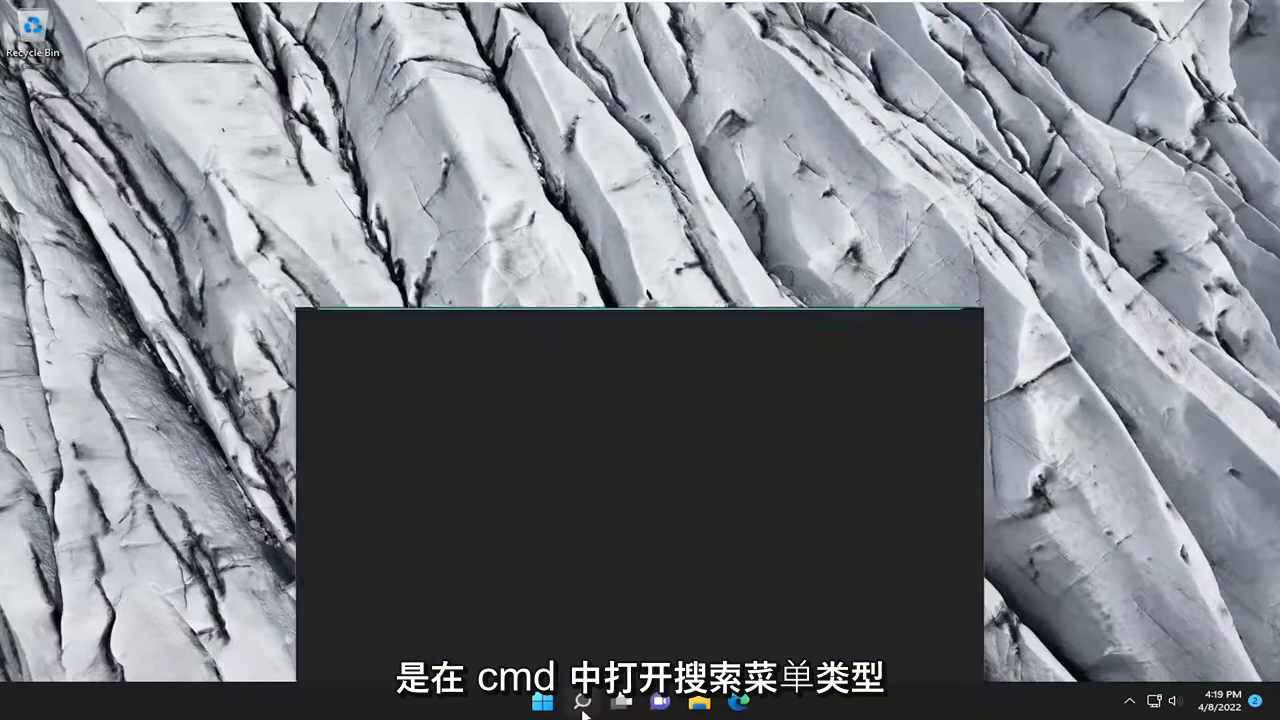
type("cmd")
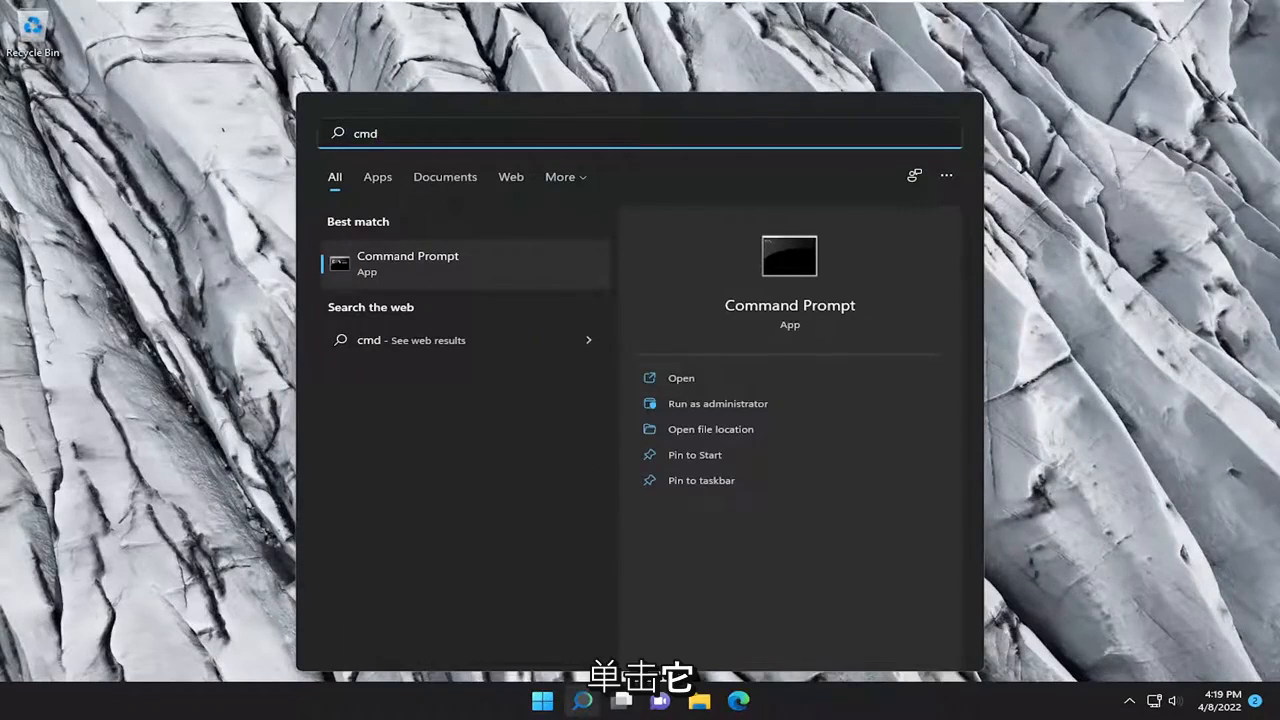
right_click(408, 264)
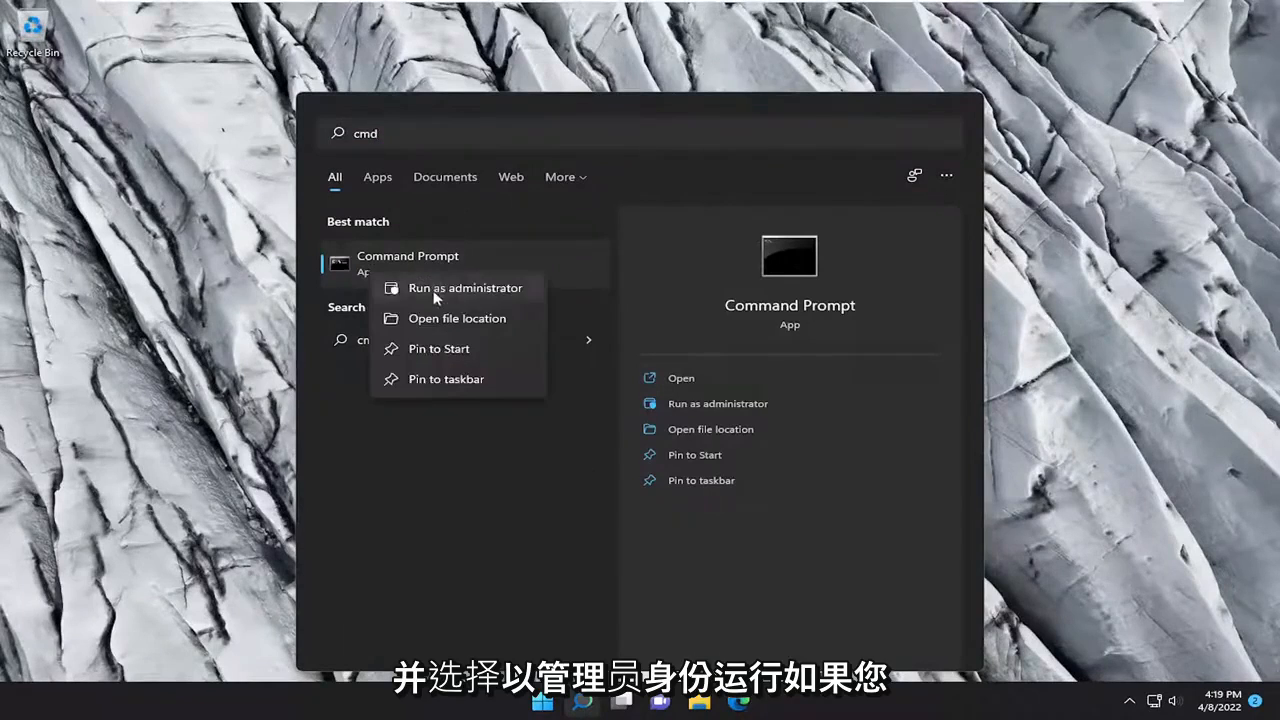
left_click(464, 288)
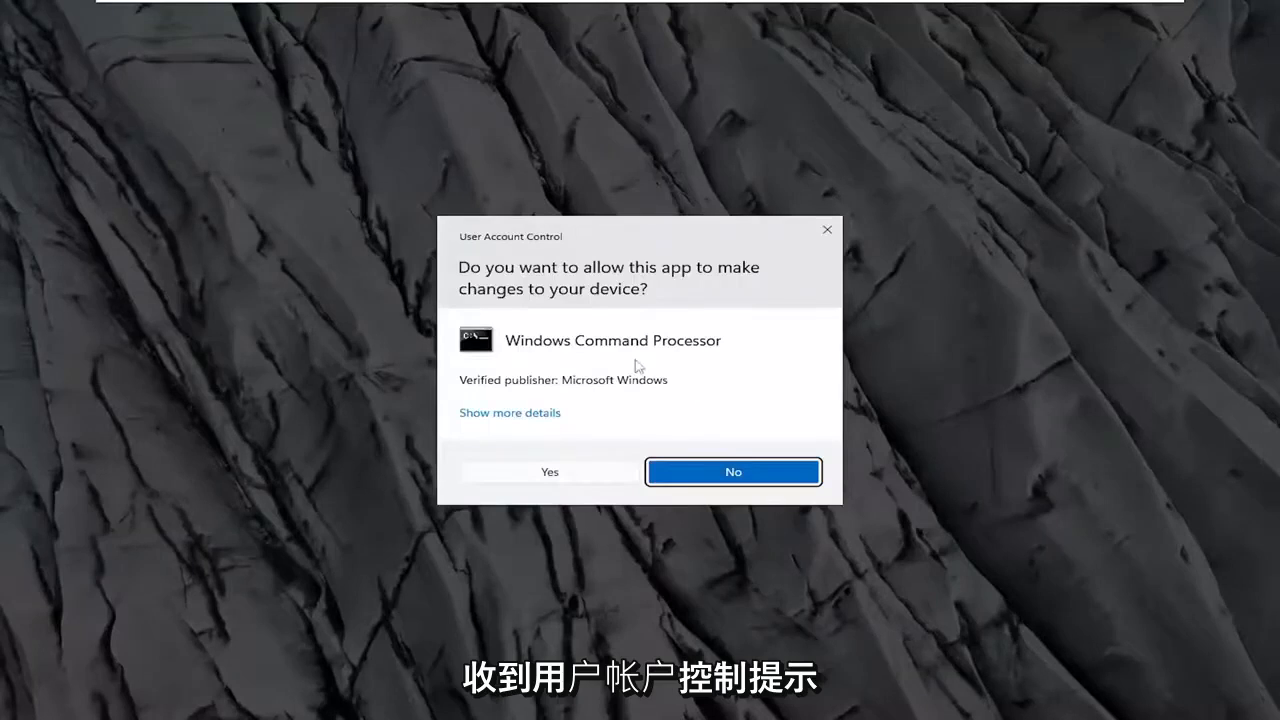
left_click(548, 472)
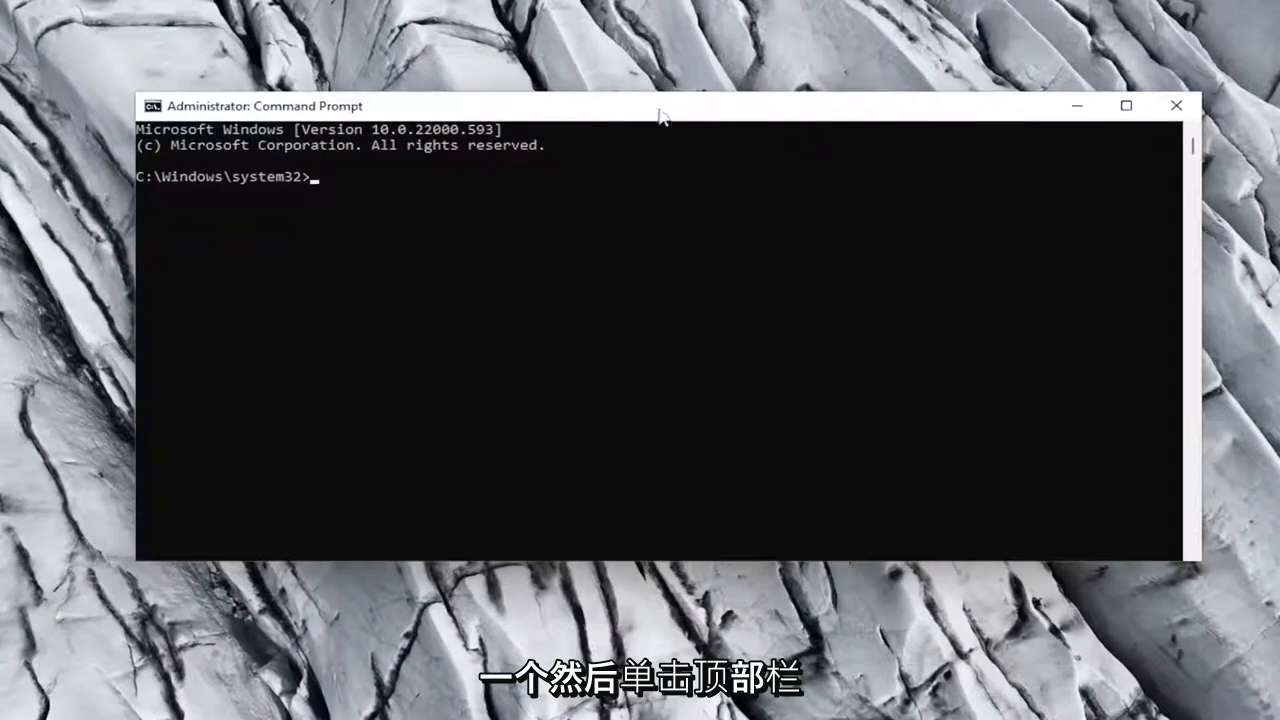
Paste sfc /scannow into the prompt via the title-bar Edit menu and run it
right_click(650, 110)
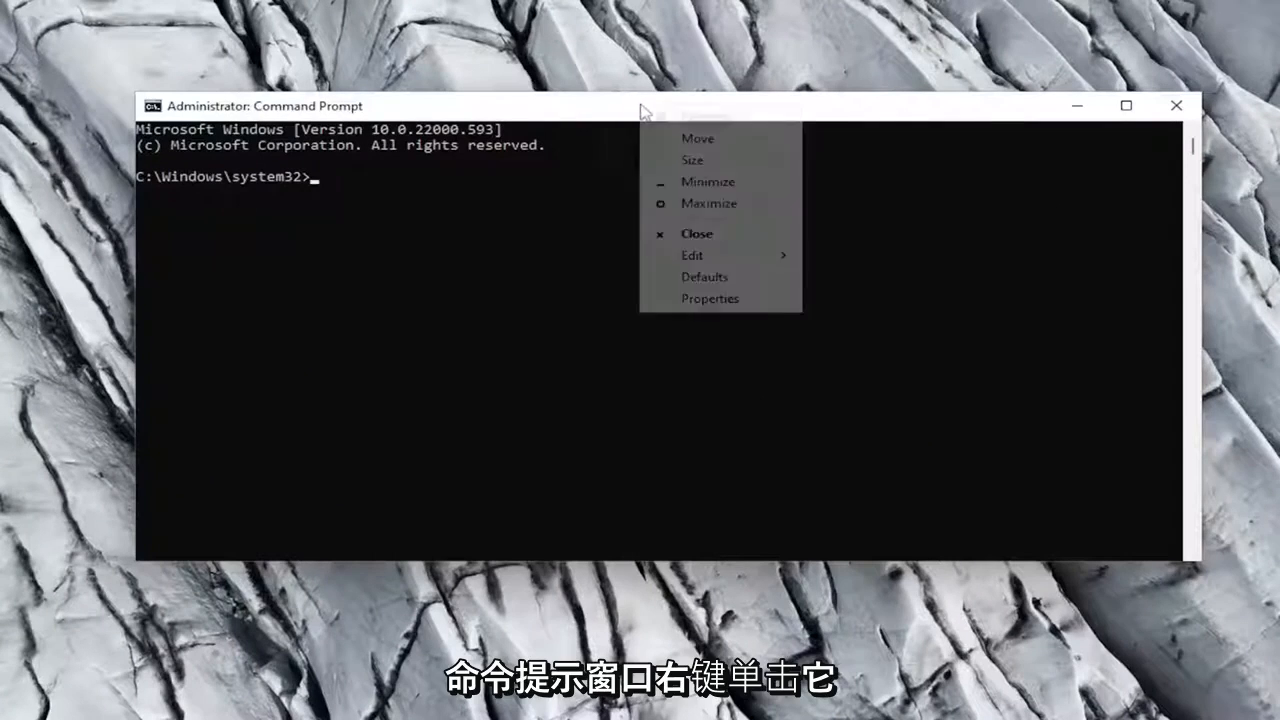
left_click(692, 256)
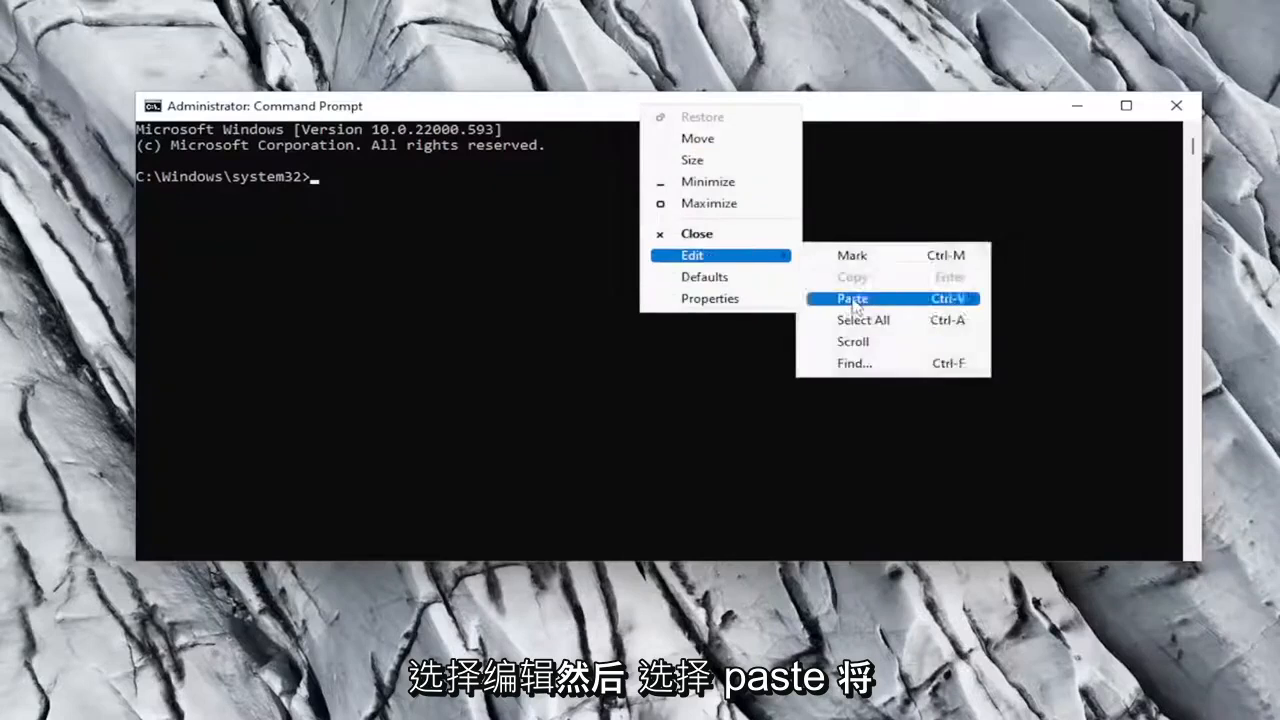
left_click(852, 298)
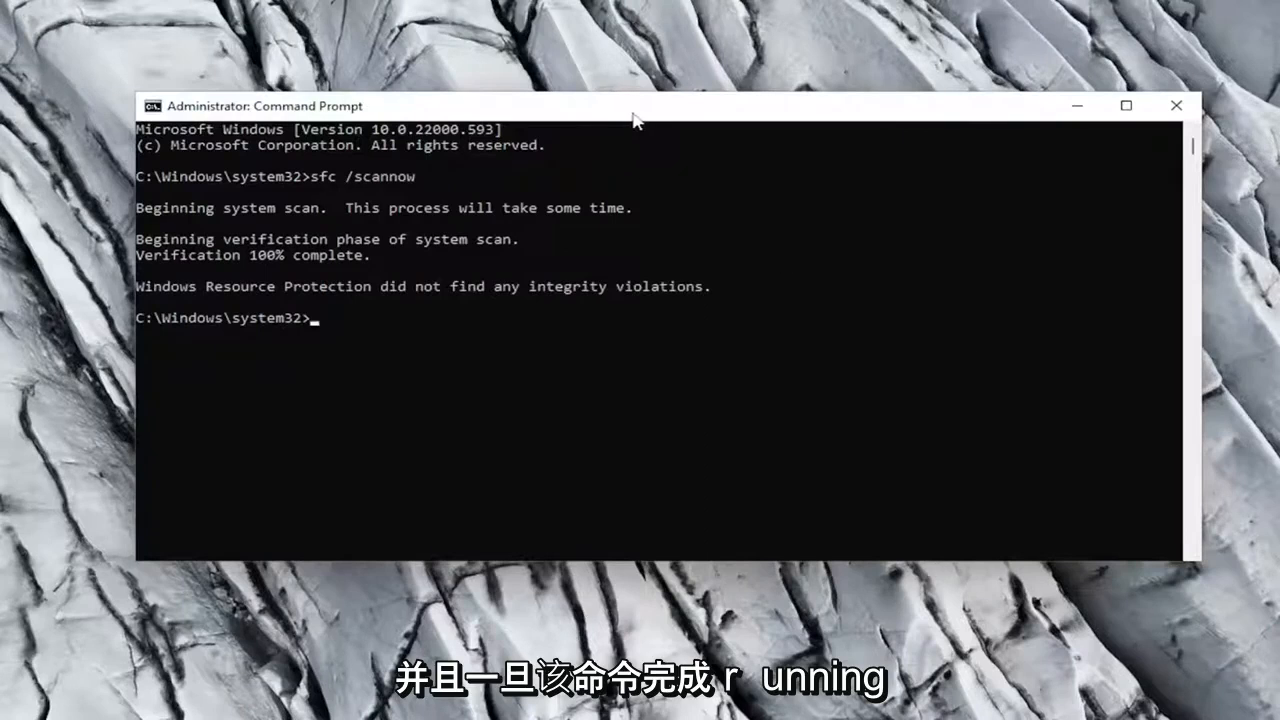
mouse_move(552, 128)
type("DISM  /Online /Cleanup-Image /RestoreHealth")
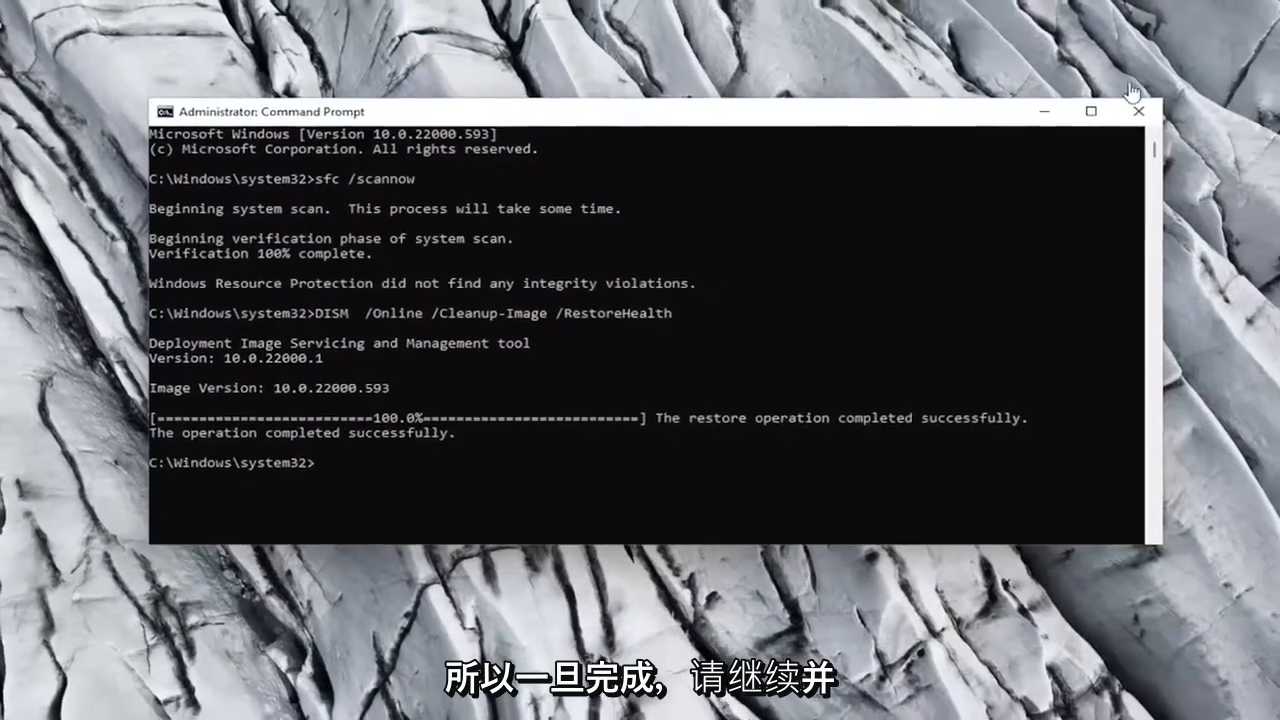
Close Command Prompt and reach Restart from the Start button's shut-down menu
left_click(1138, 112)
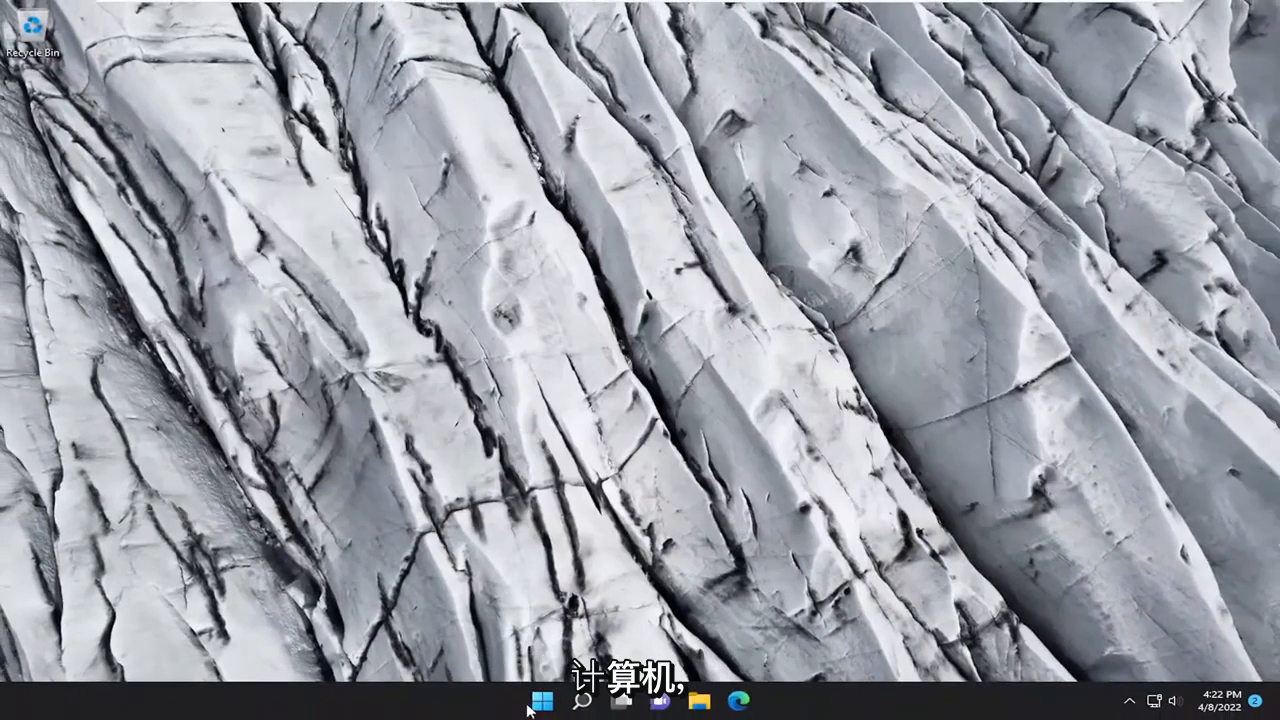
right_click(542, 700)
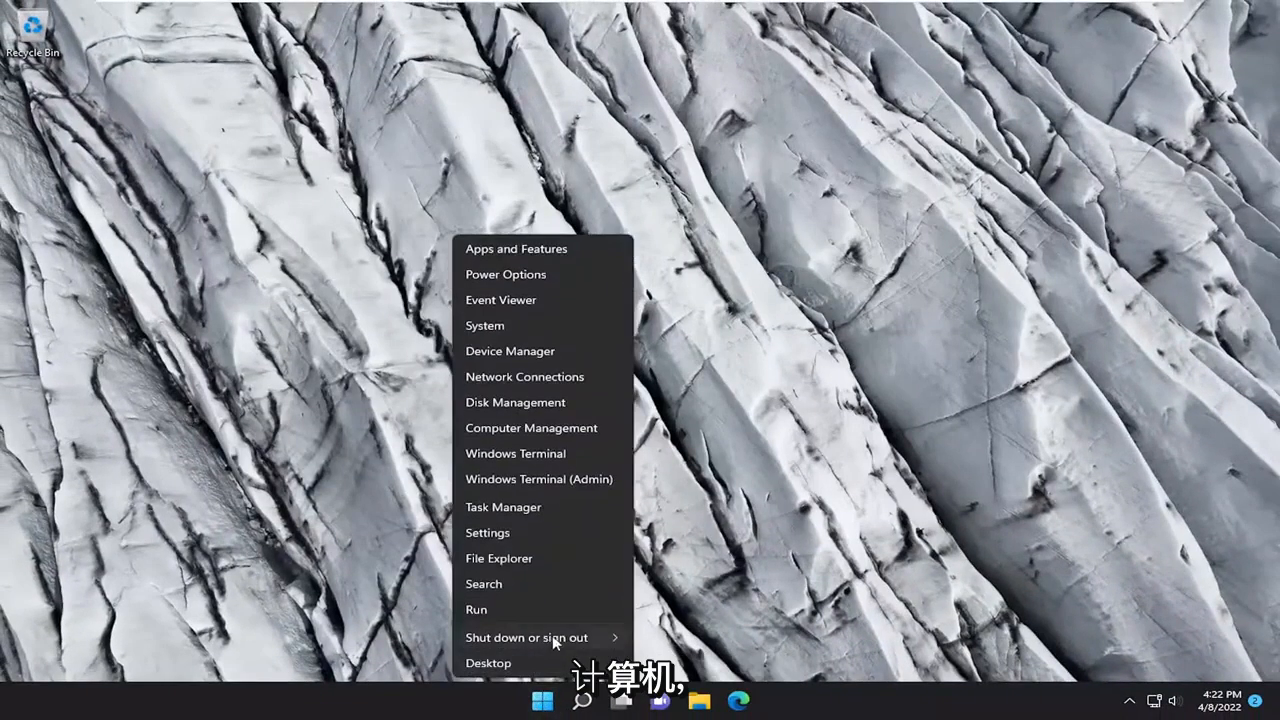
left_click(528, 636)
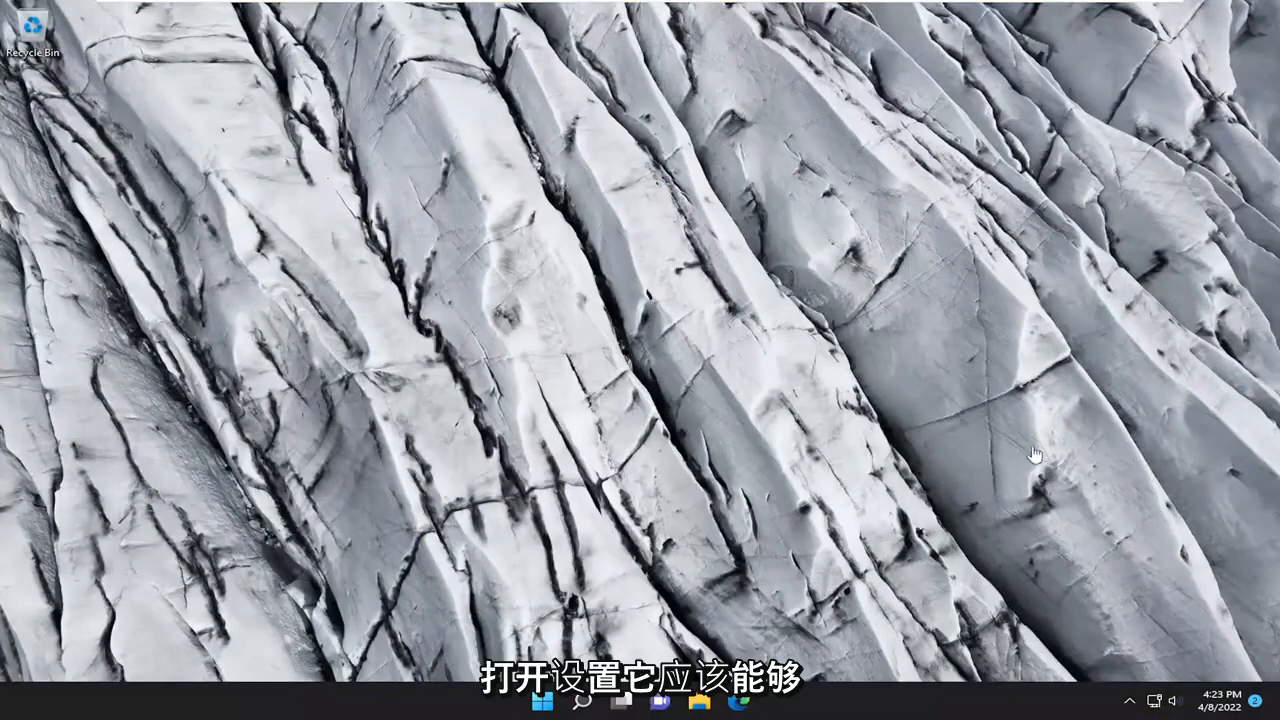
mouse_move(770, 464)
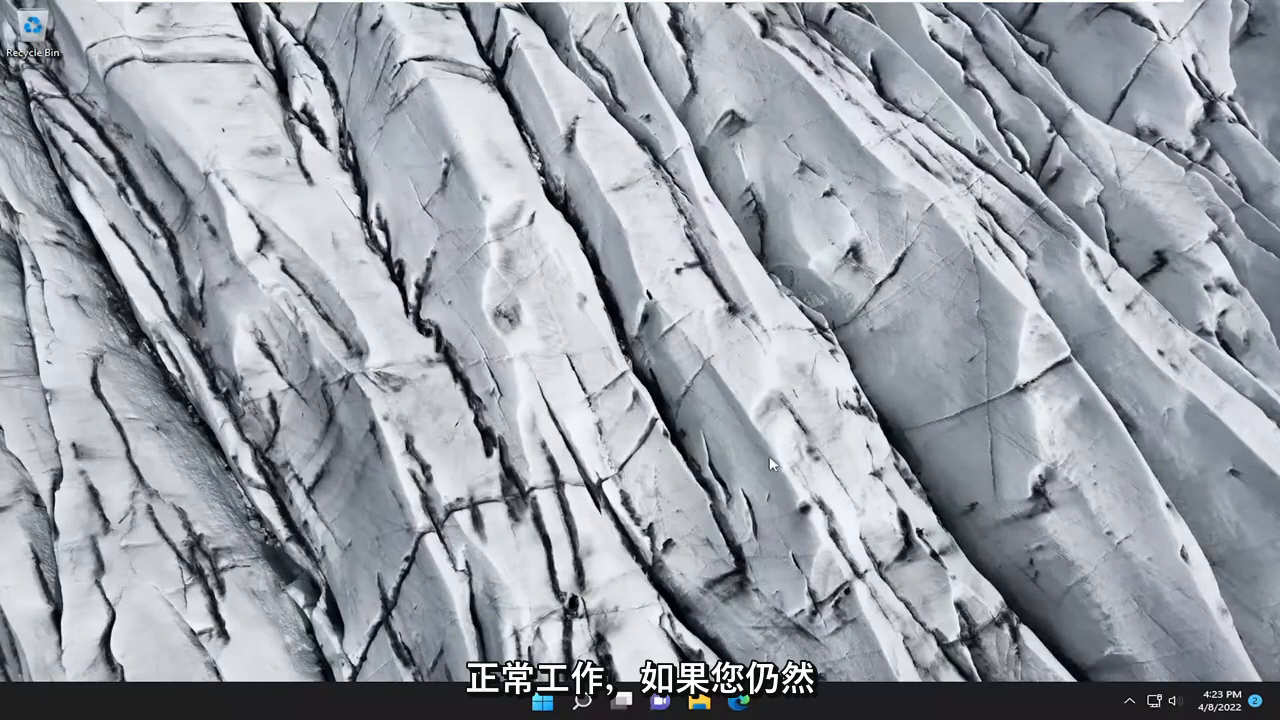
left_click(580, 700)
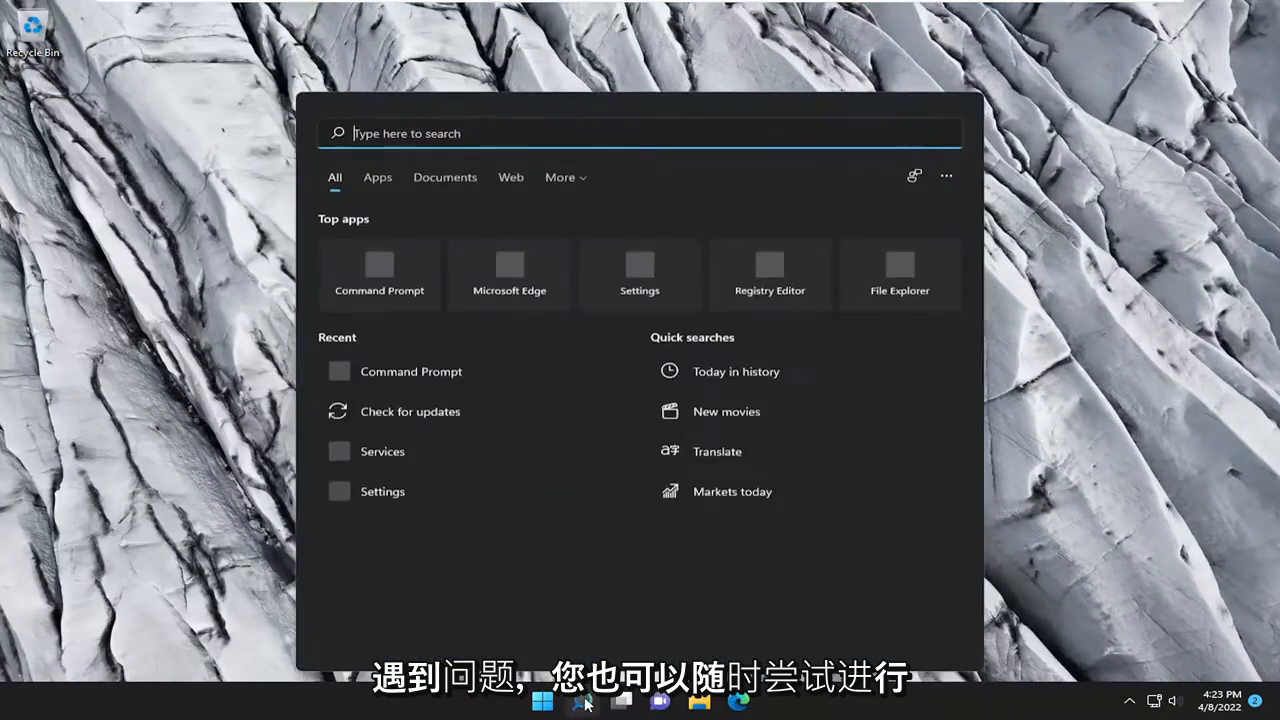
type("system re")
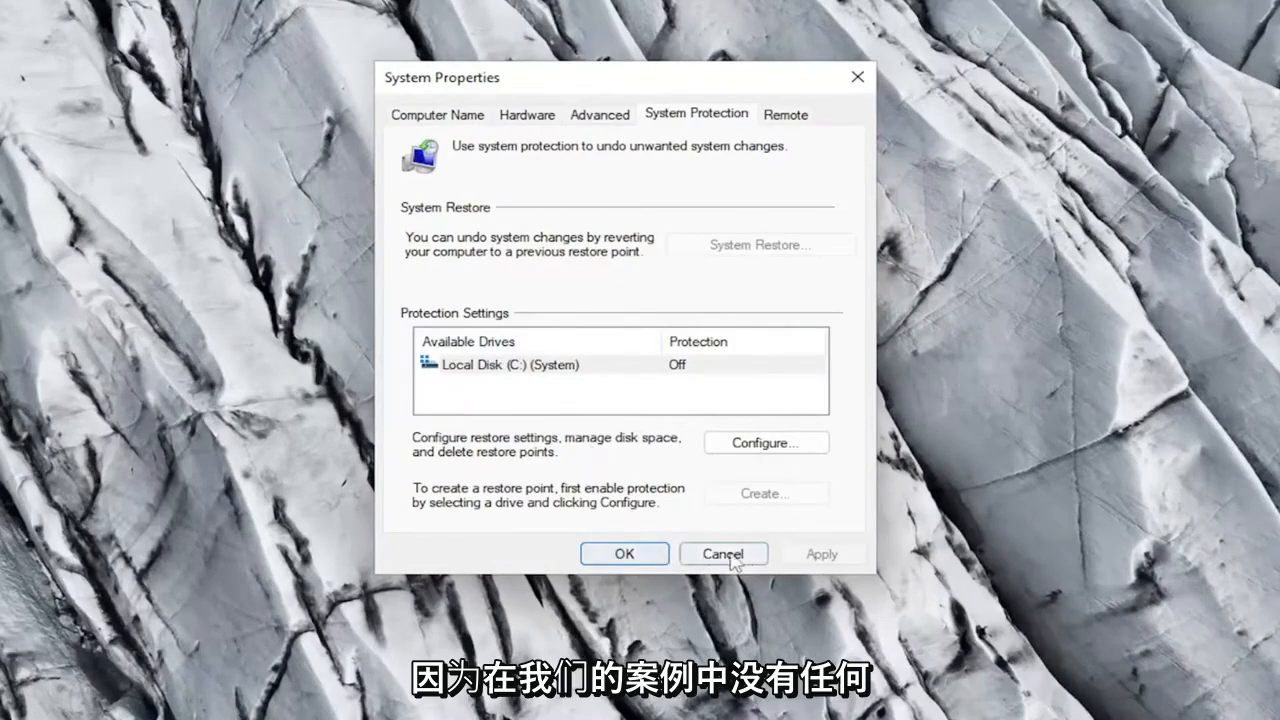
left_click(724, 552)
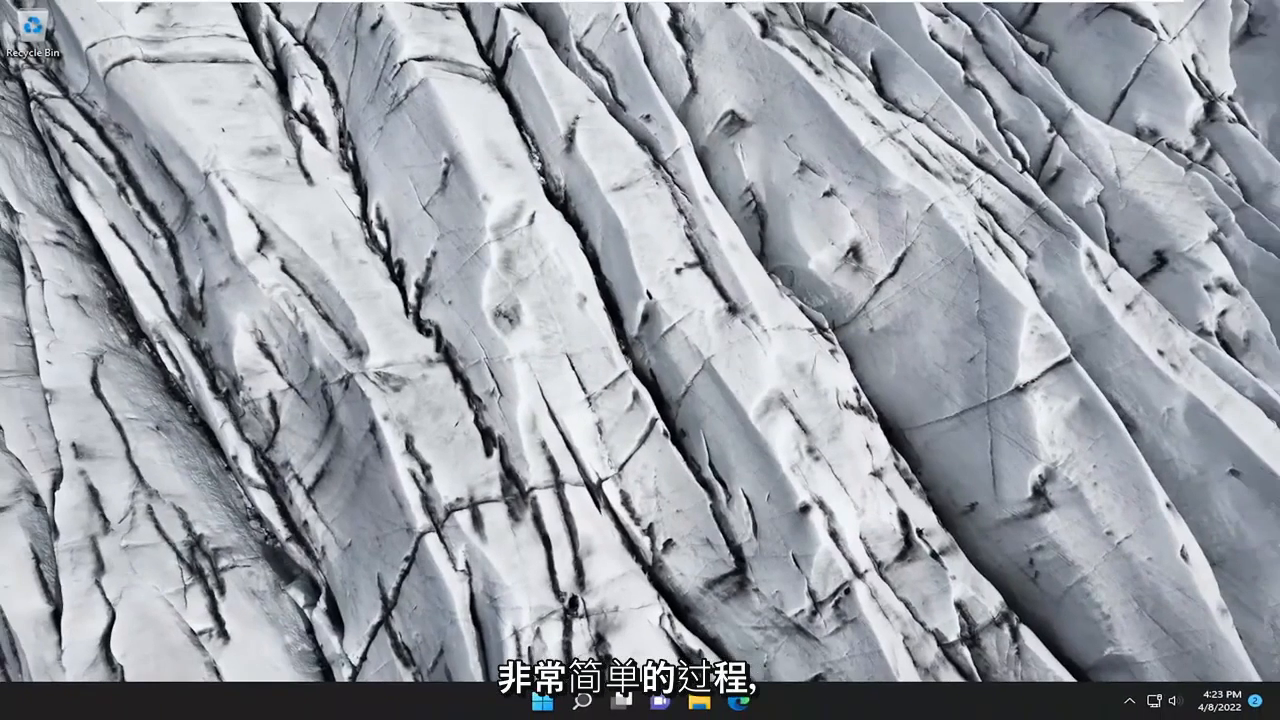